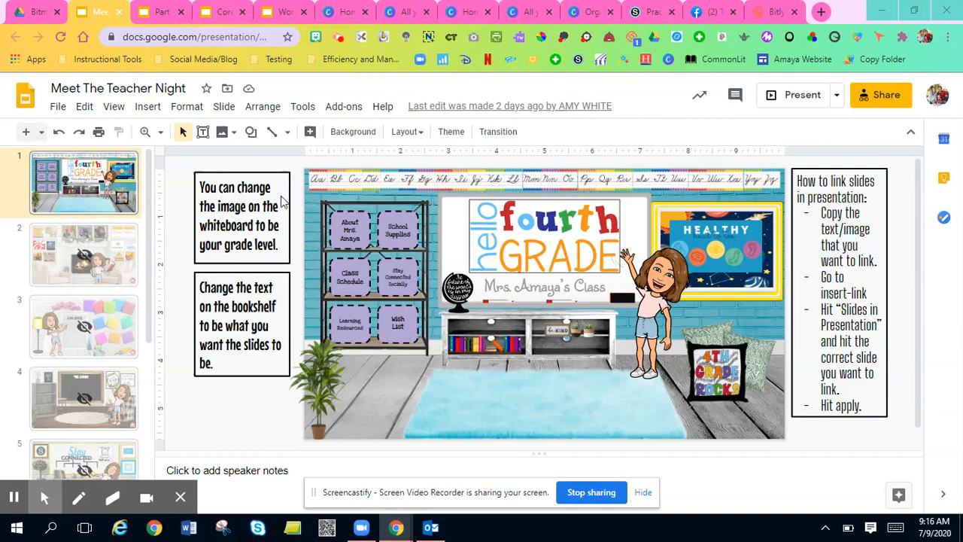
- Bring up Publish to the web for the Meet The Teacher Night presentation
left_click(57, 105)
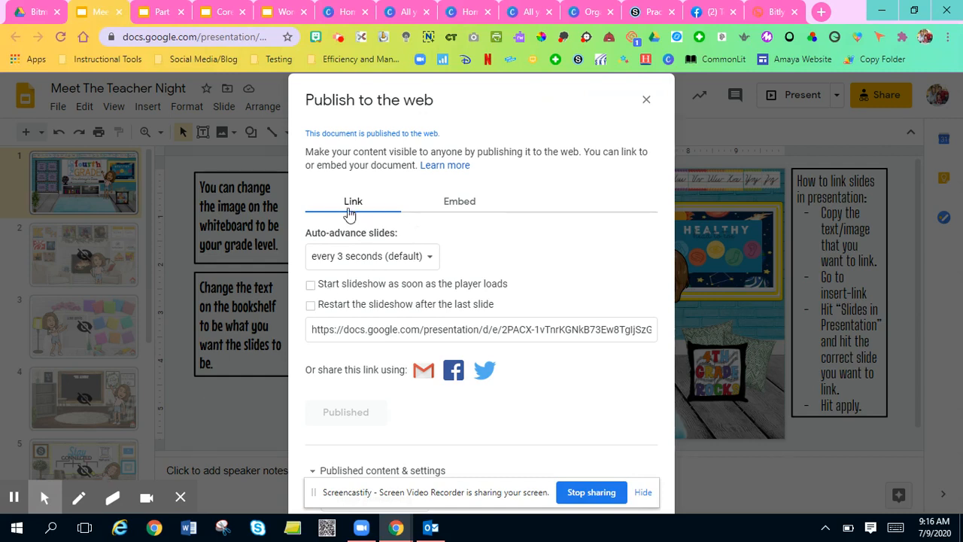
- Copy the published iframe embed code and switch to the Schoology practice course
left_click(459, 201)
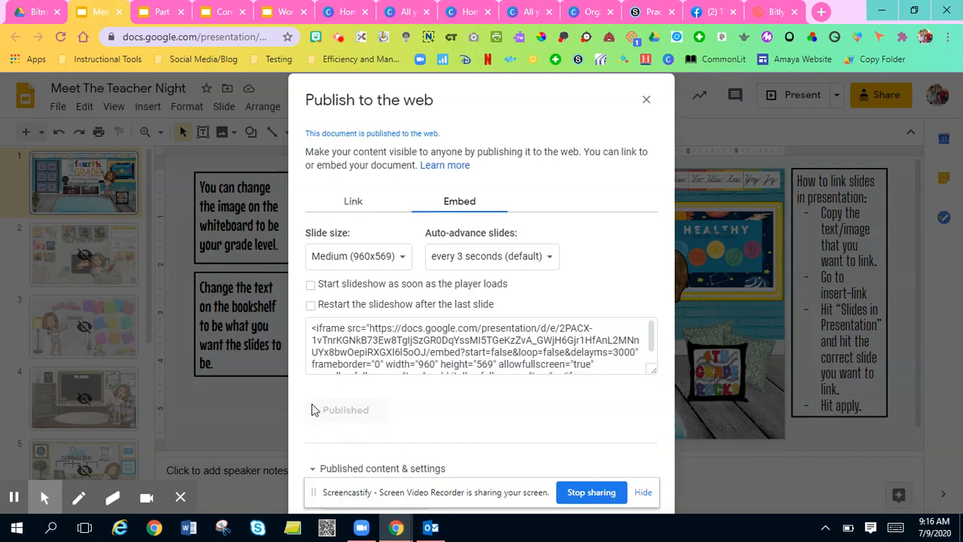
mouse_move(367, 427)
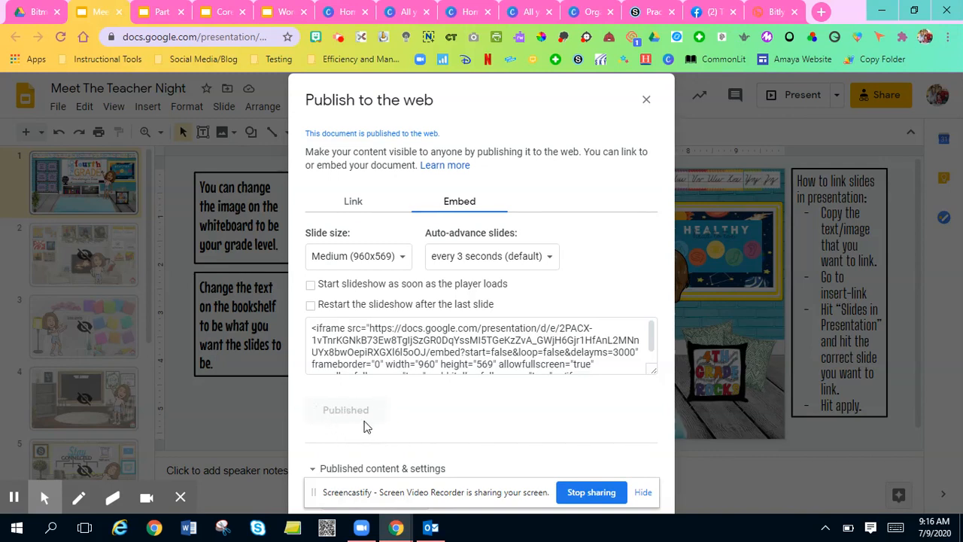
mouse_move(391, 421)
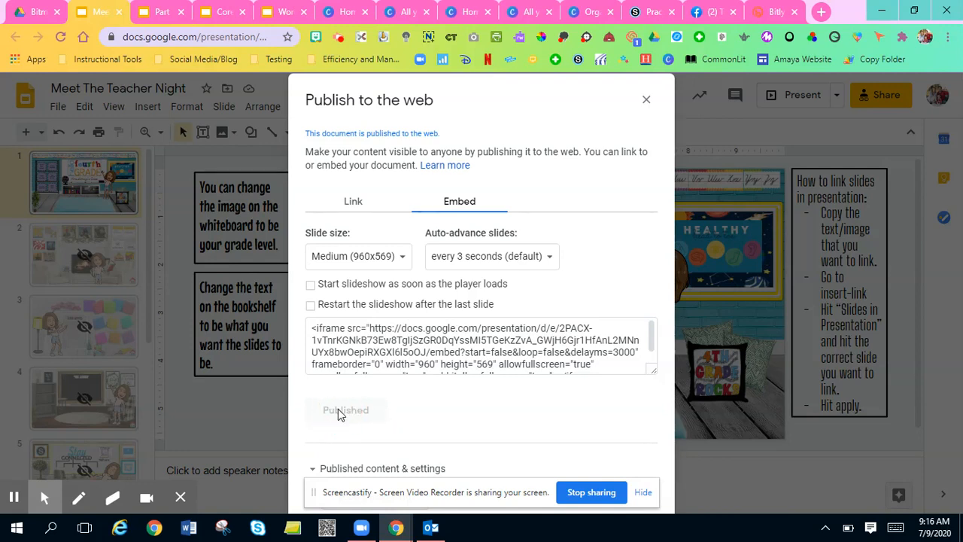
left_click(352, 201)
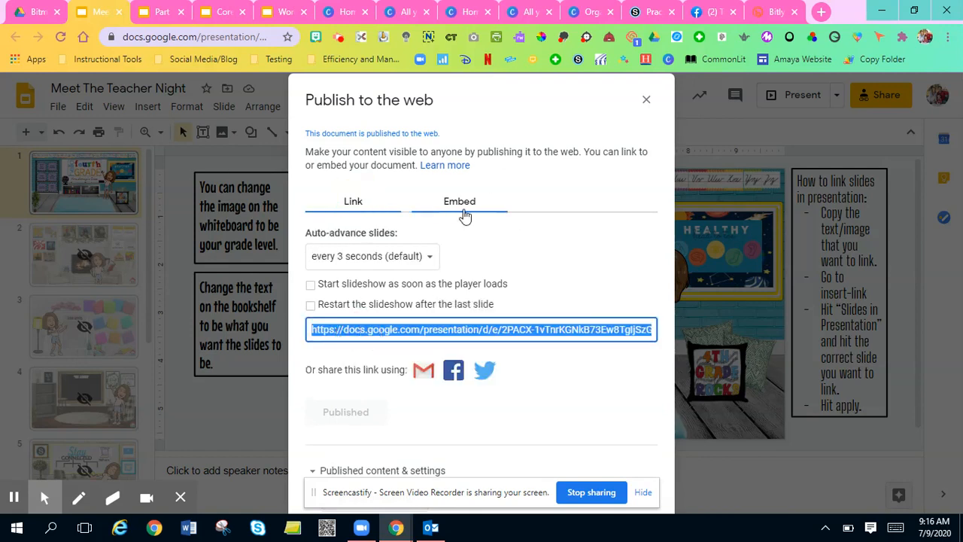
left_click(459, 202)
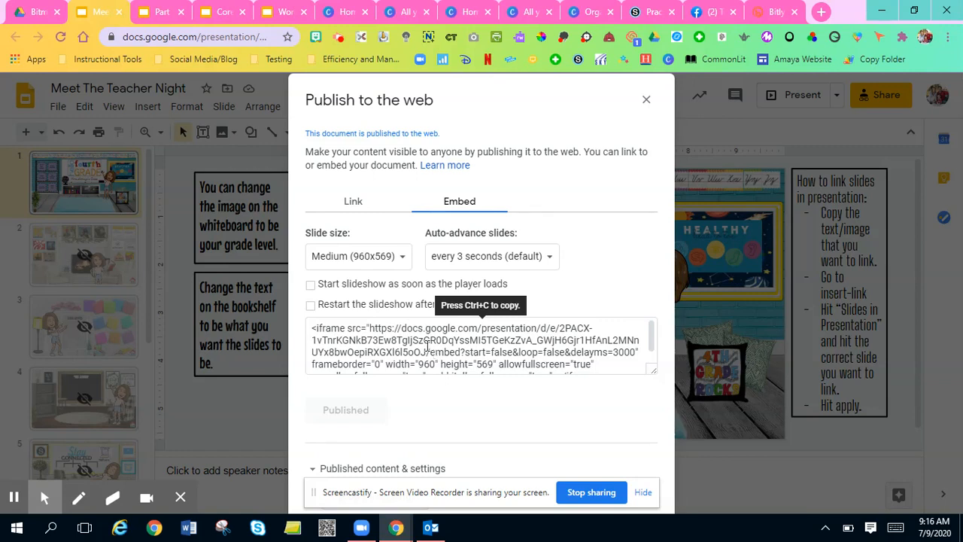
left_click(481, 346)
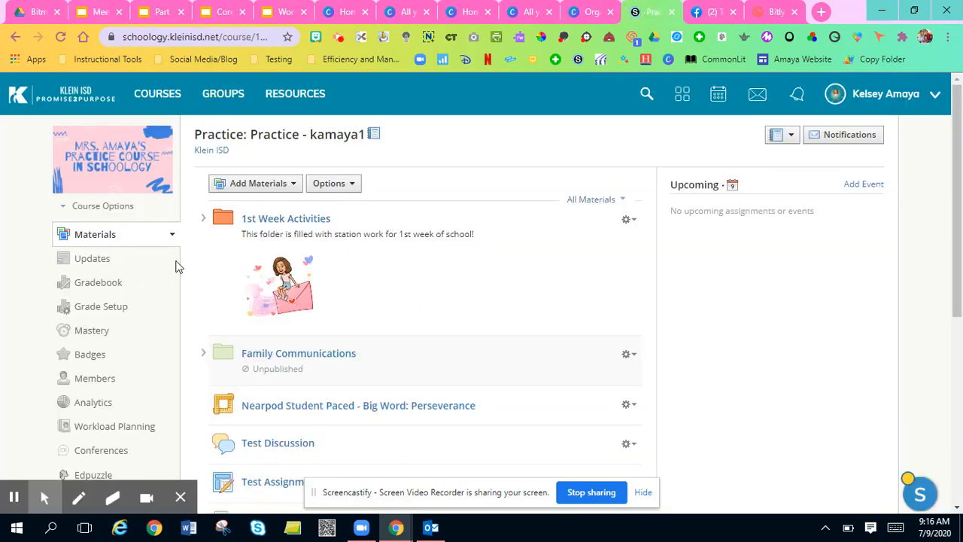
- Start adding a new Link material to the course
left_click(255, 183)
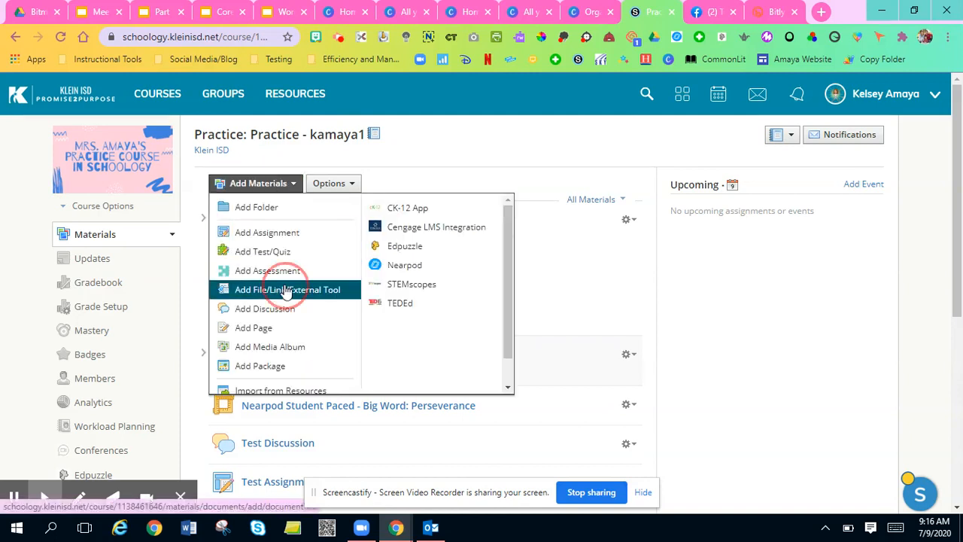
left_click(286, 289)
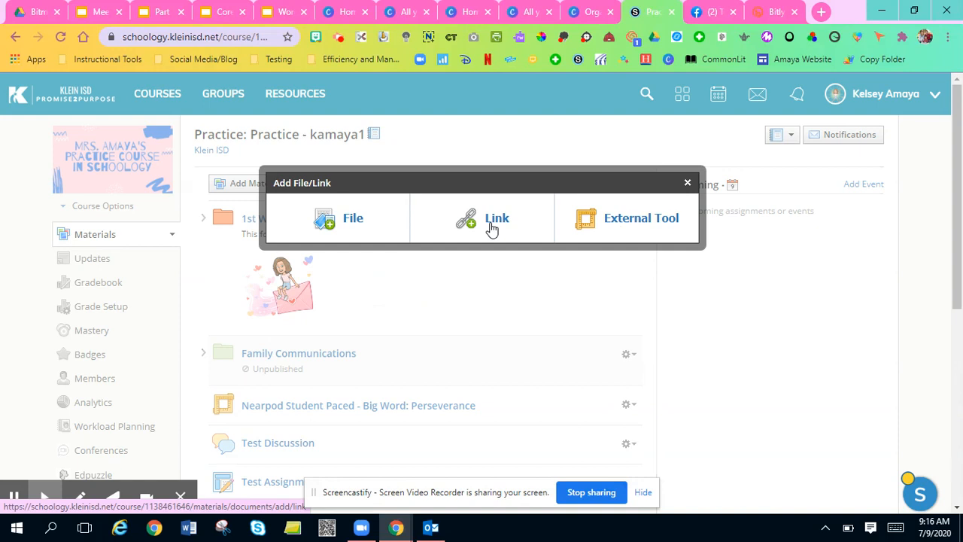
left_click(496, 217)
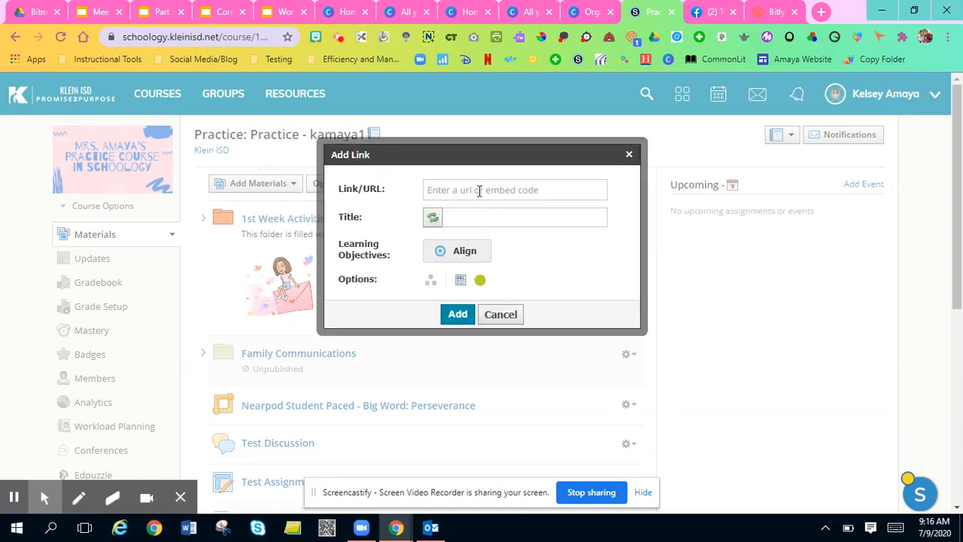
mouse_move(494, 189)
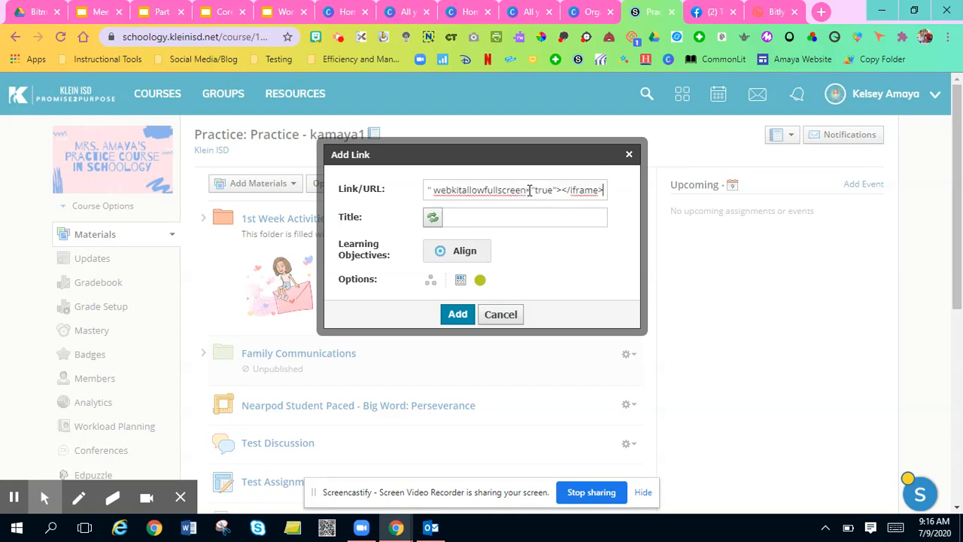
- Paste the embed code as the URL, title it 'Meet The Teacher', and add it
type("M")
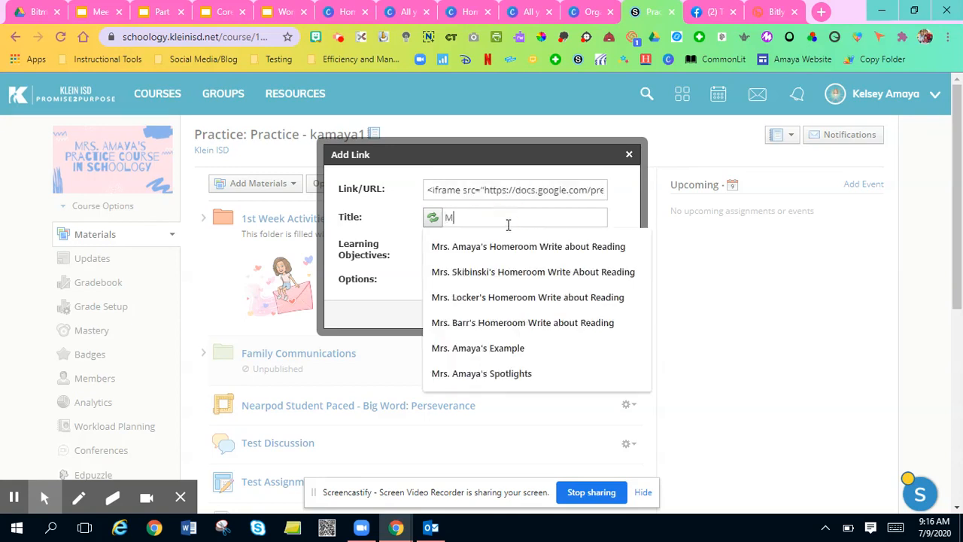
type("eet The Teacher")
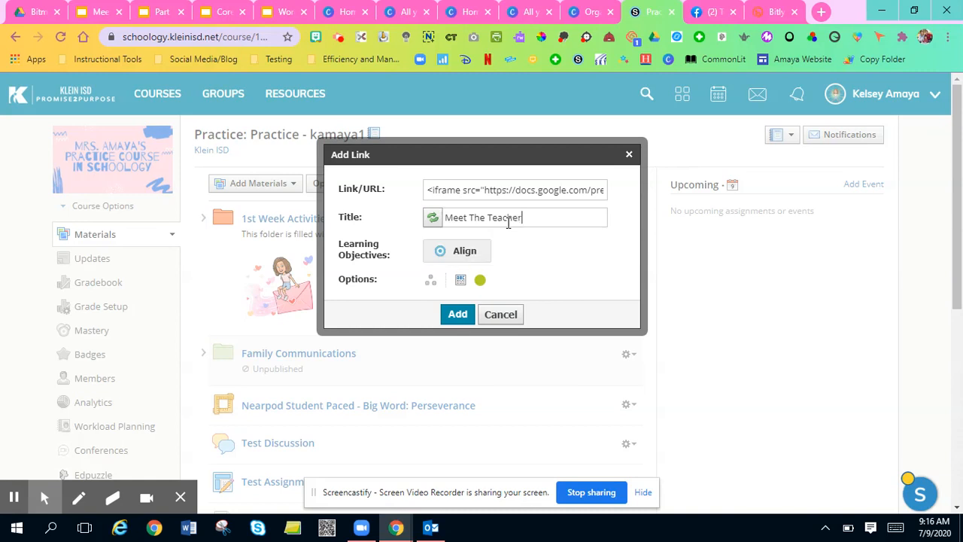
left_click(458, 314)
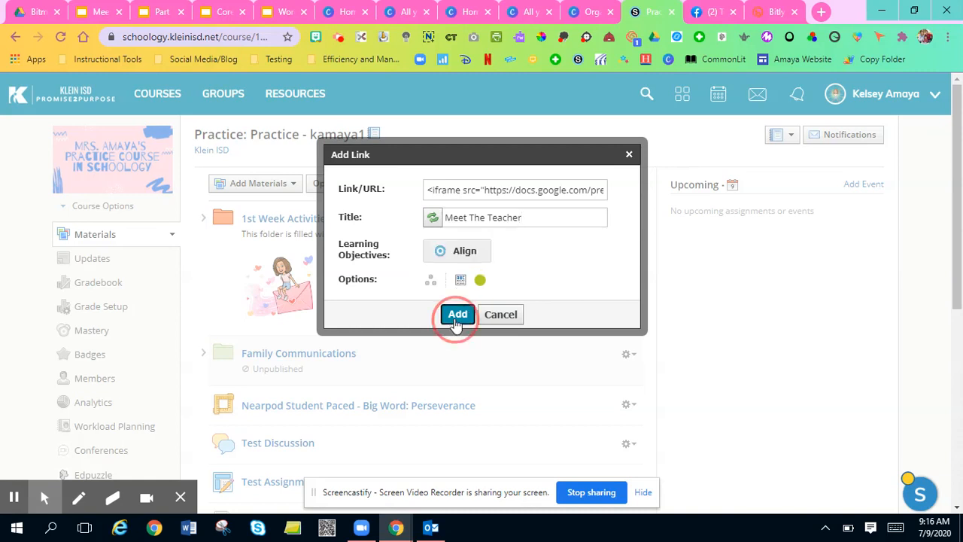
left_click(457, 315)
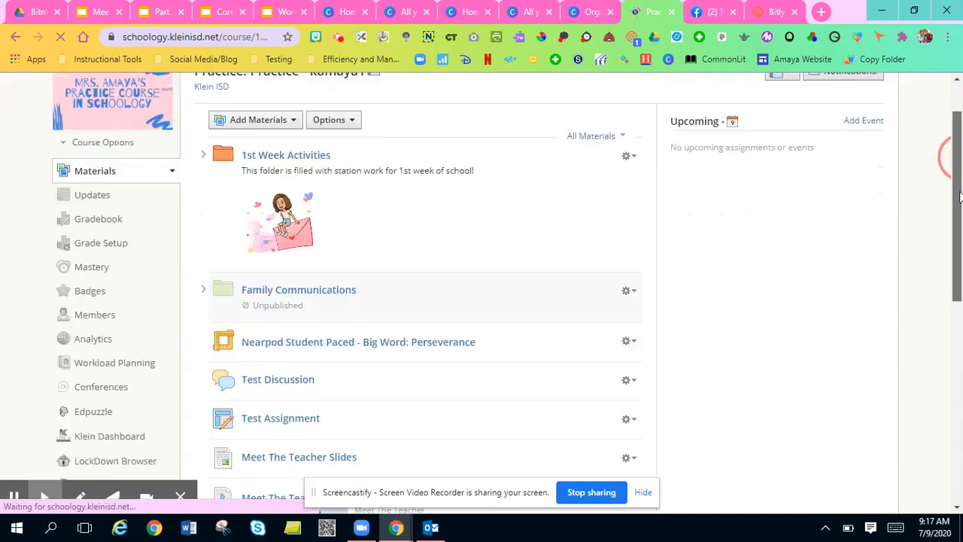
scroll("down", 3)
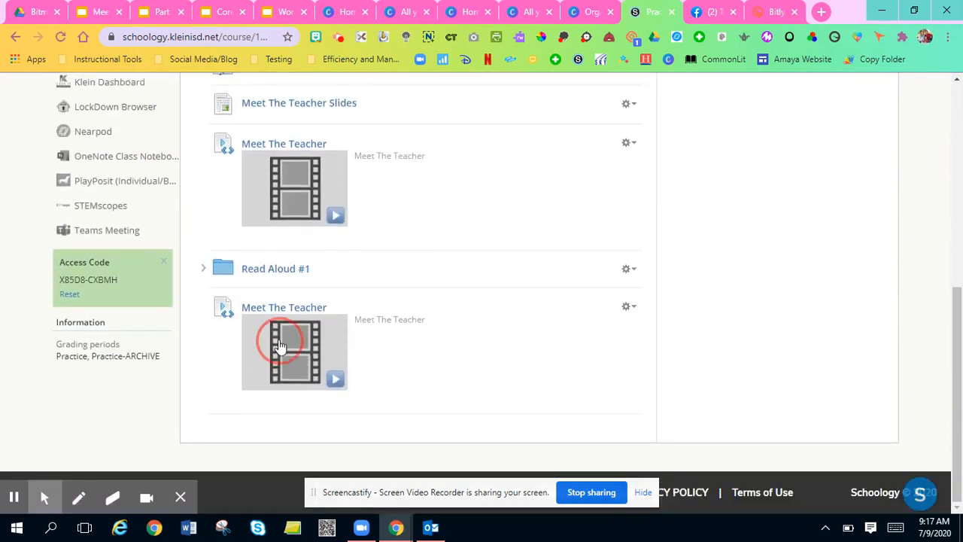
left_click(294, 350)
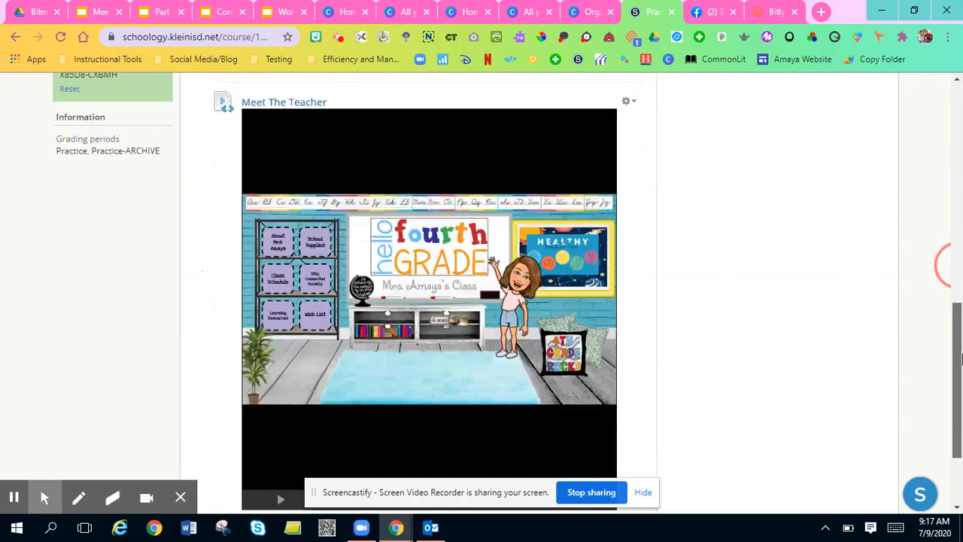
scroll("down", 3)
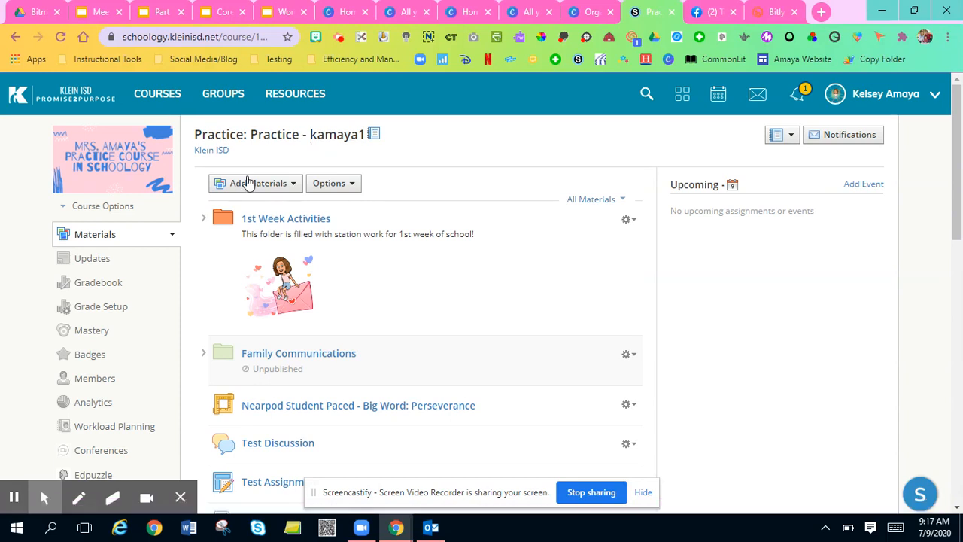
- Create a course page titled 'Meet The Teacher' containing the embed code
left_click(256, 183)
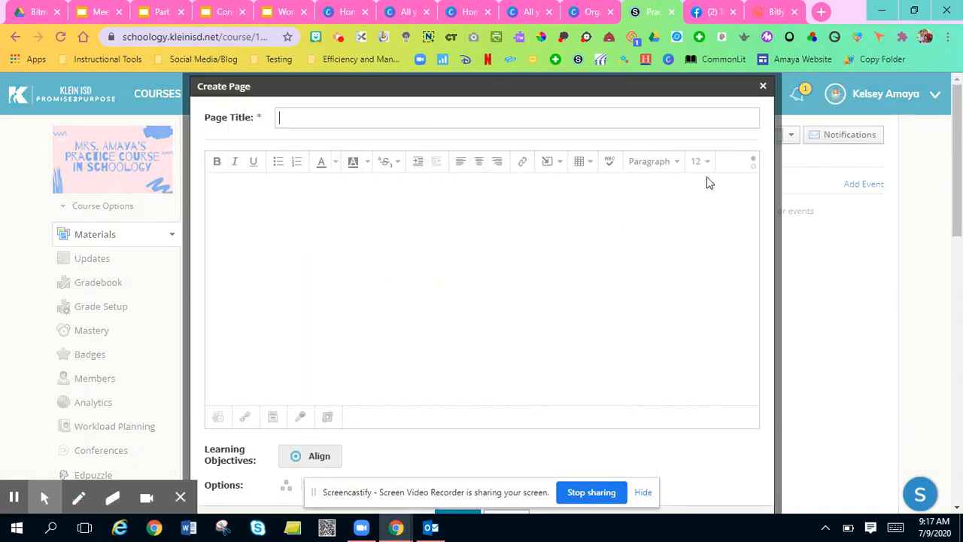
mouse_move(752, 160)
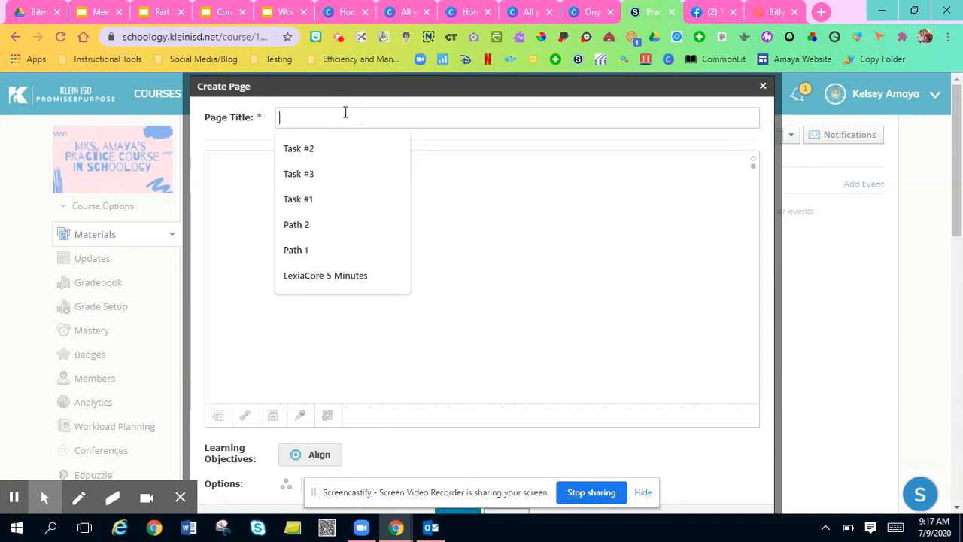
type("Meet The Teacher")
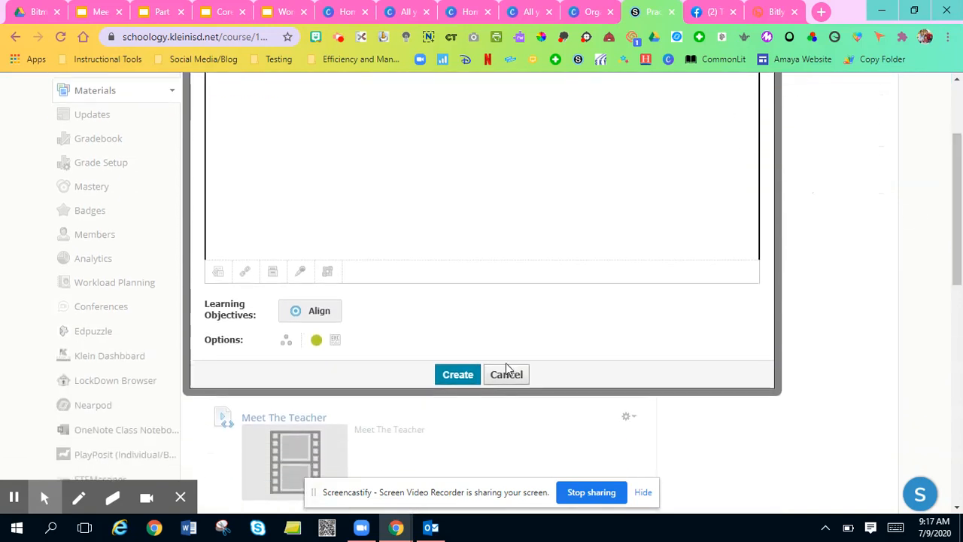
left_click(505, 373)
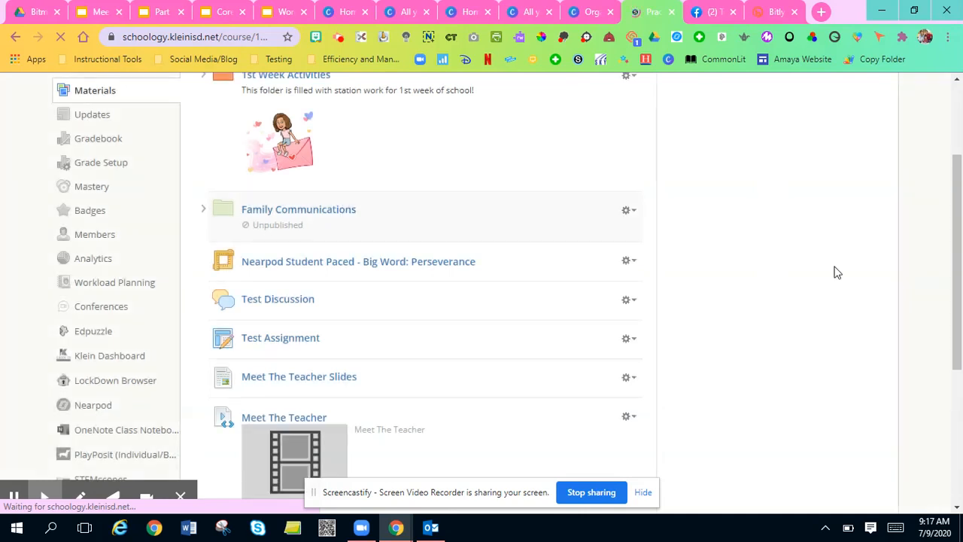
- View the new Meet The Teacher page with the embedded fourth-grade classroom slides
scroll("down", 3)
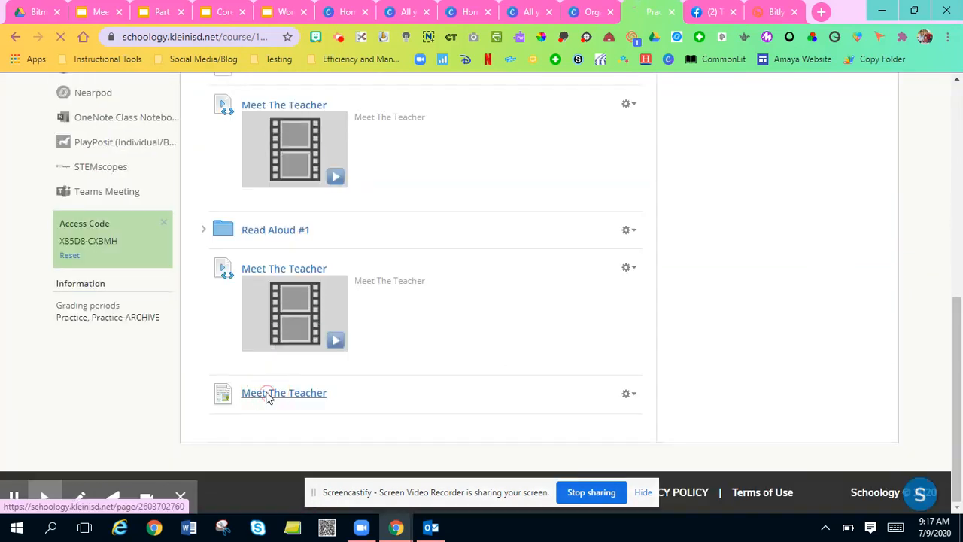
left_click(283, 391)
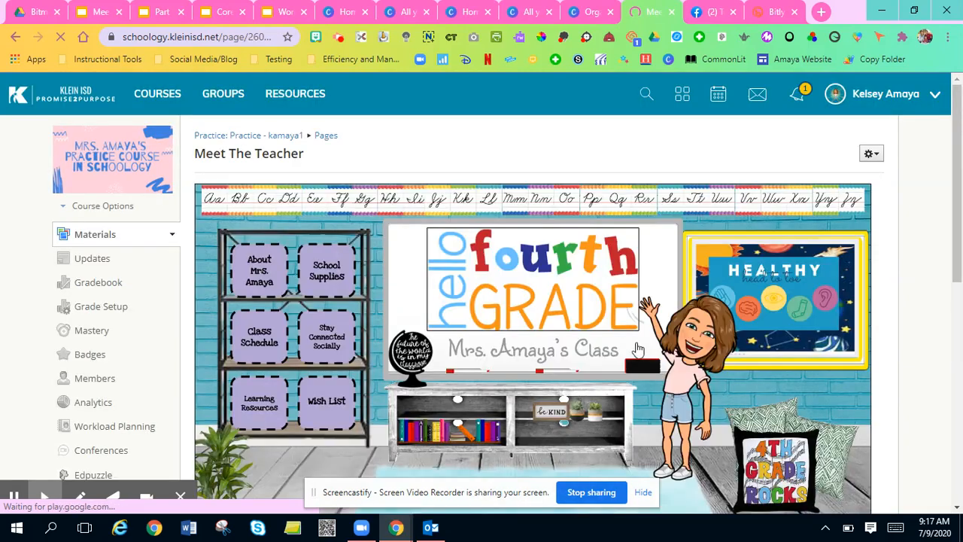
scroll("down", 3)
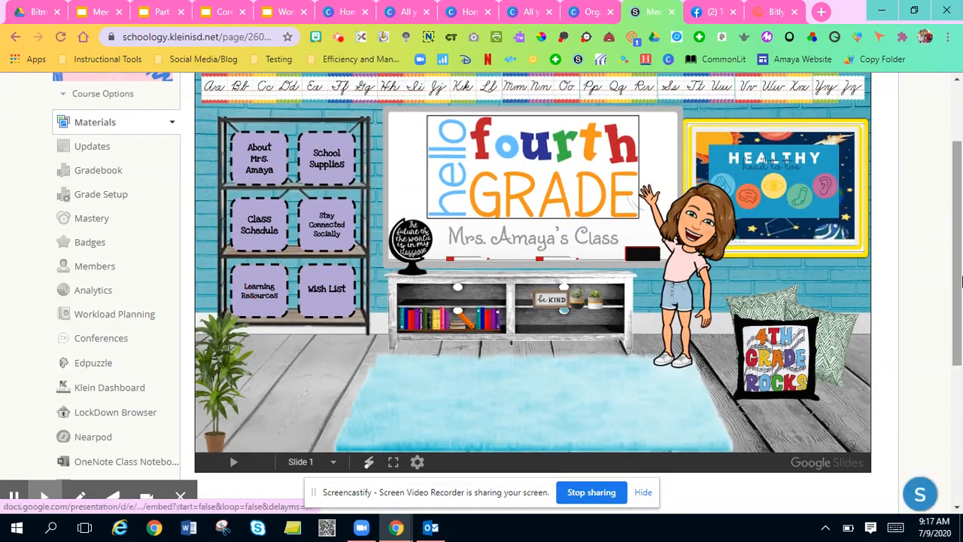